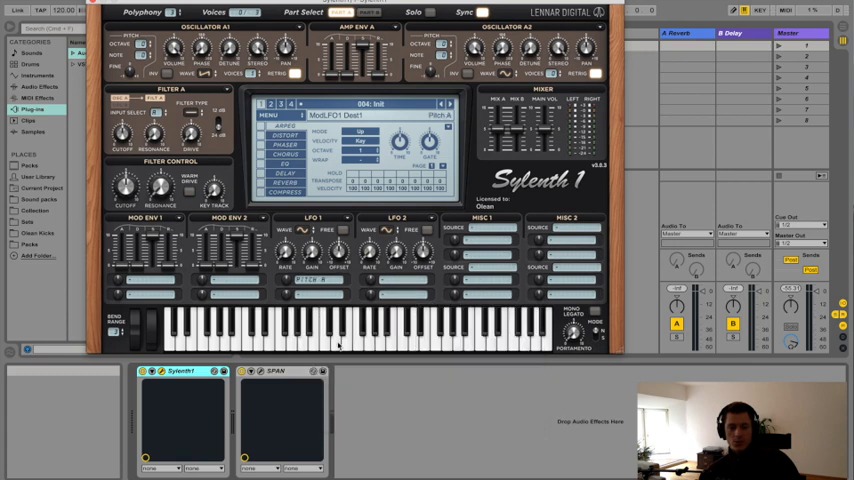
# - Route LFO 1 to oscillator pitch and adjust its Rate knob
pyautogui.click(236, 74)
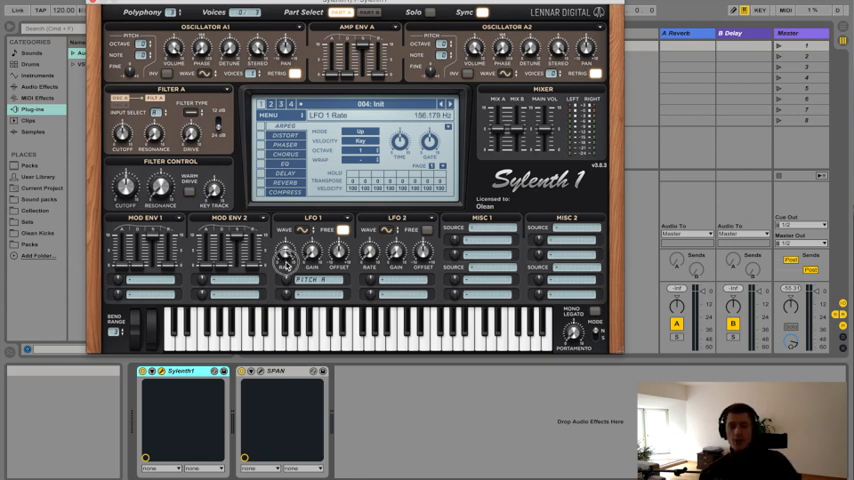
# - Reveal the modulation source list for the Misc 1 slot
pyautogui.moveTo(284, 256); pyautogui.dragTo(290, 244)
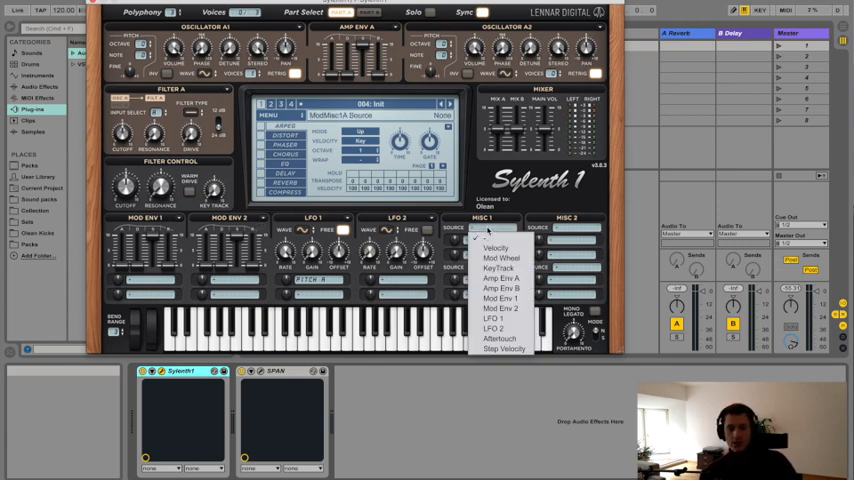
# - Set Misc 1 source to KeyTrack and route it to oscillator A mix level
pyautogui.click(500, 248)
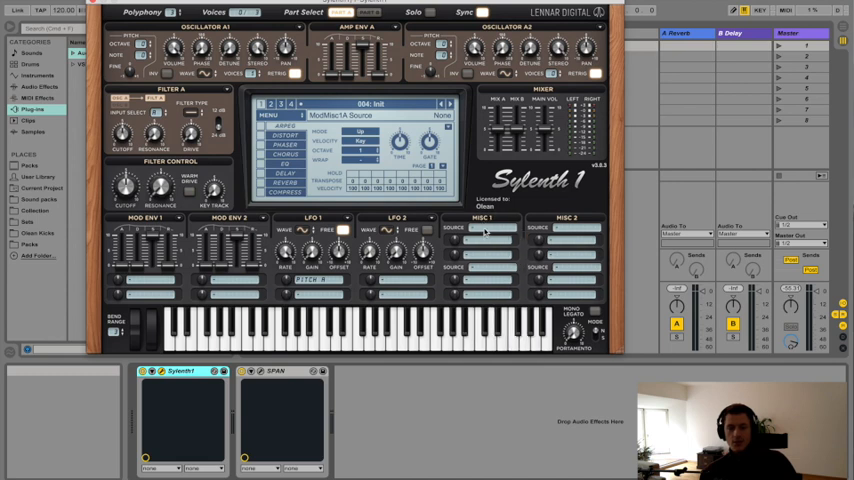
pyautogui.click(482, 228)
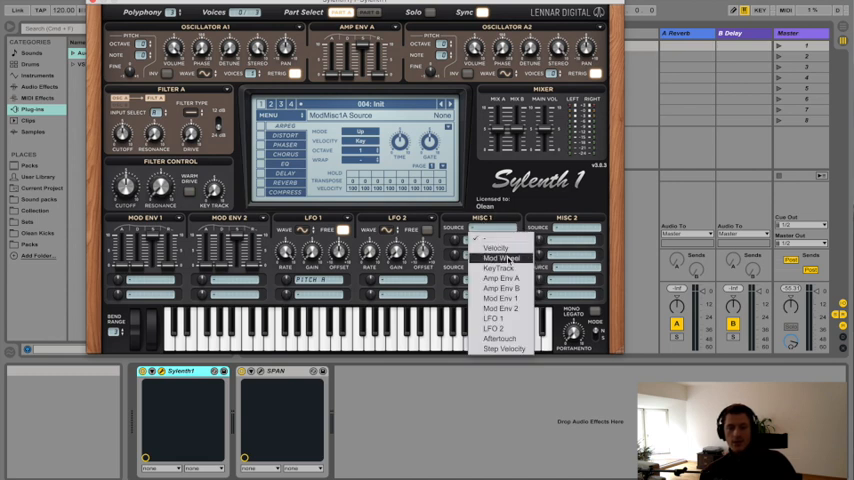
pyautogui.click(500, 258)
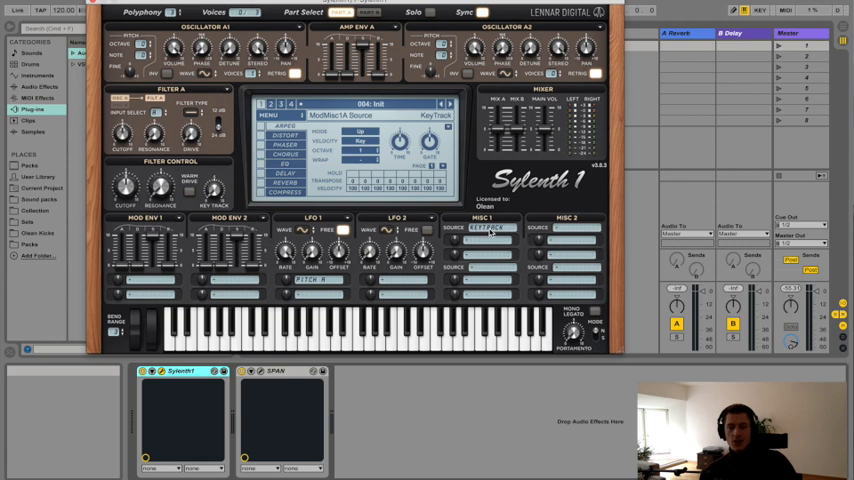
pyautogui.click(486, 228)
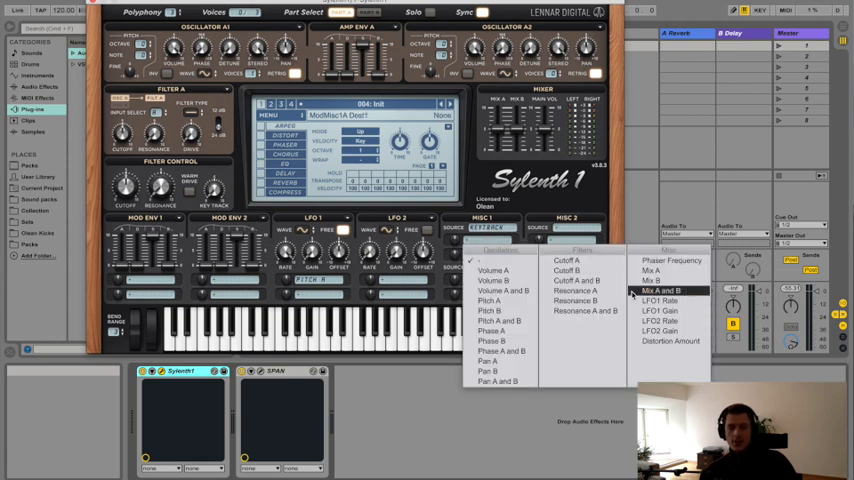
pyautogui.click(660, 290)
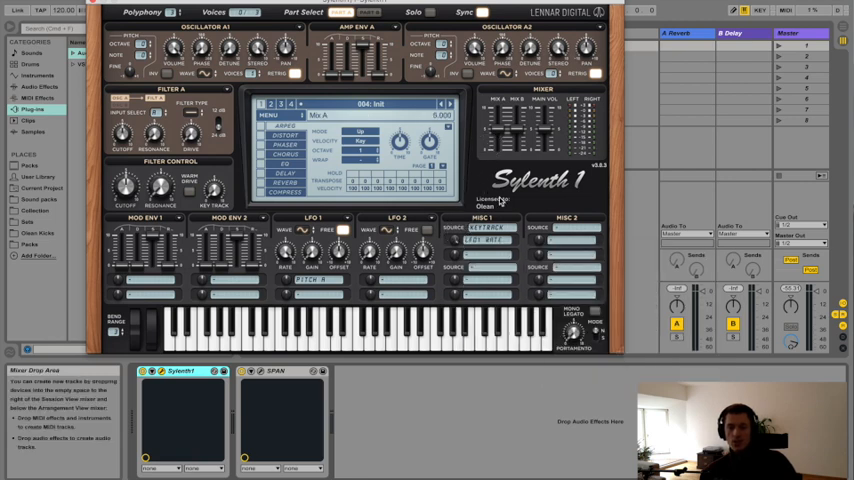
pyautogui.moveTo(496, 204)
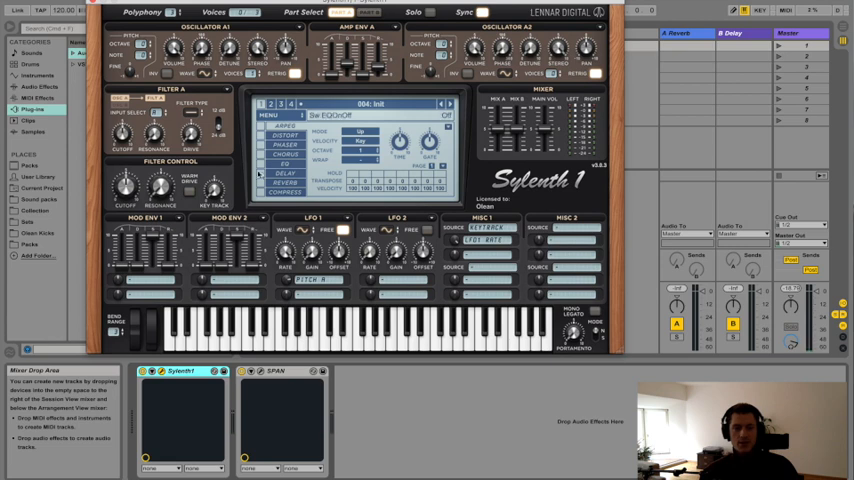
pyautogui.moveTo(322, 212); pyautogui.dragTo(322, 204)
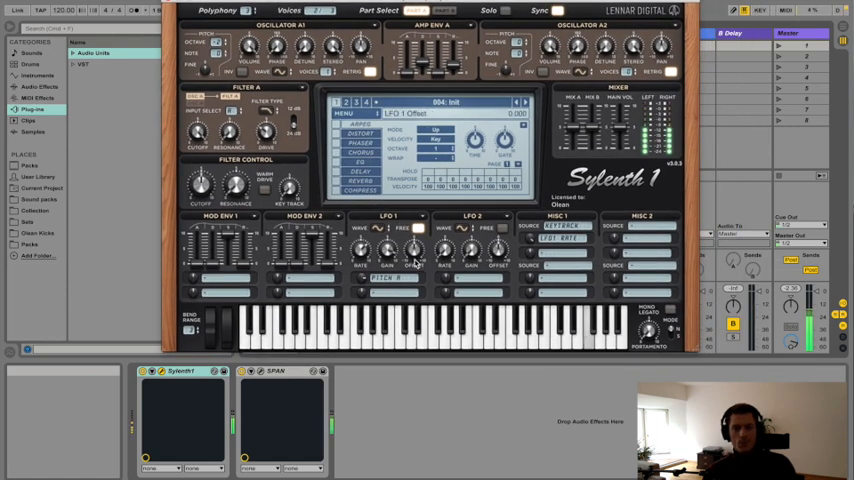
# - Tweak the oscillator waveform and switch the display to the effects page
pyautogui.moveTo(384, 278); pyautogui.dragTo(370, 300)
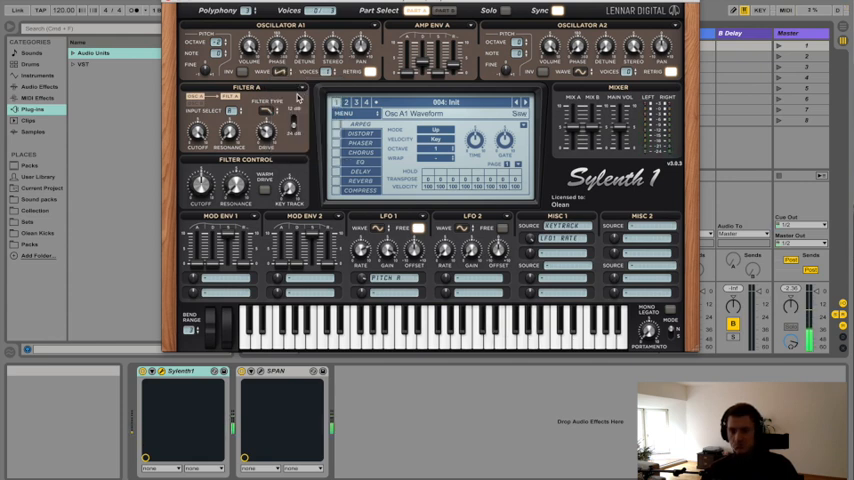
pyautogui.click(504, 330)
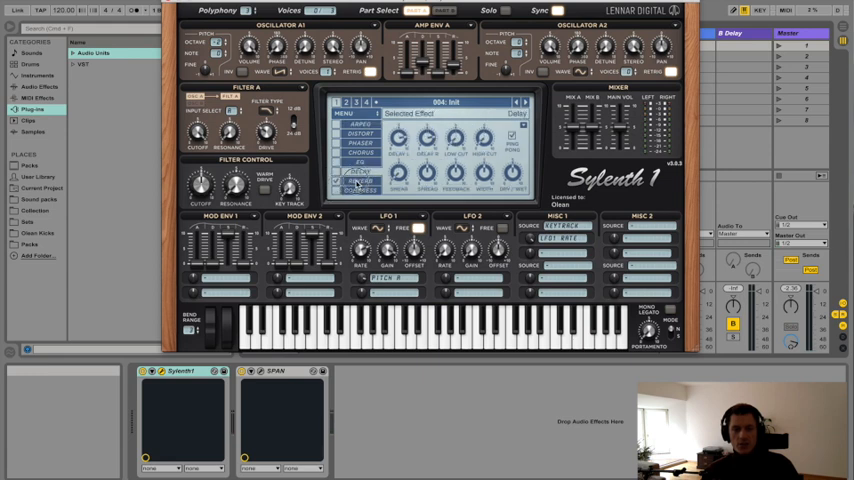
# - Assign a gain modulation destination to LFO 1
pyautogui.click(360, 180)
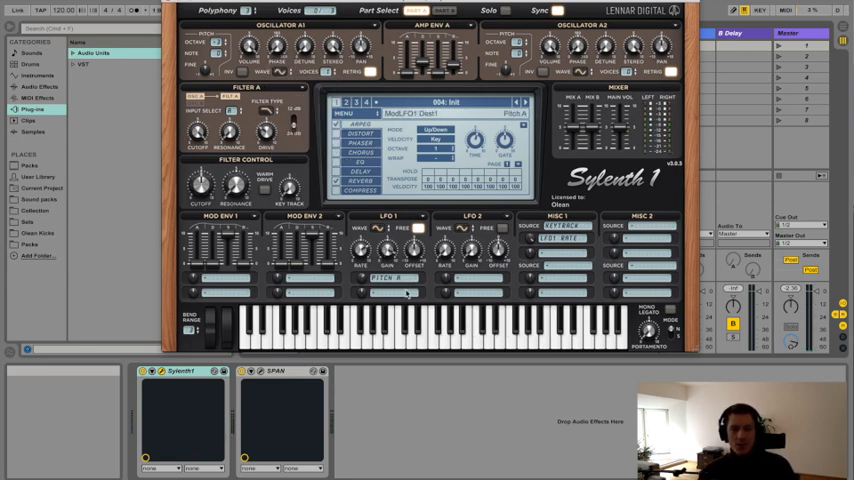
# - Choose a new LFO 1 waveform and raise its rate considerably
pyautogui.click(390, 228)
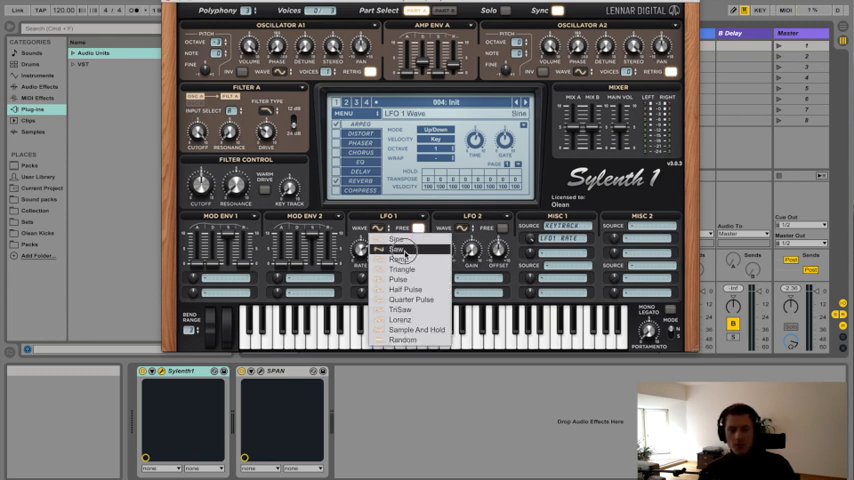
pyautogui.click(400, 250)
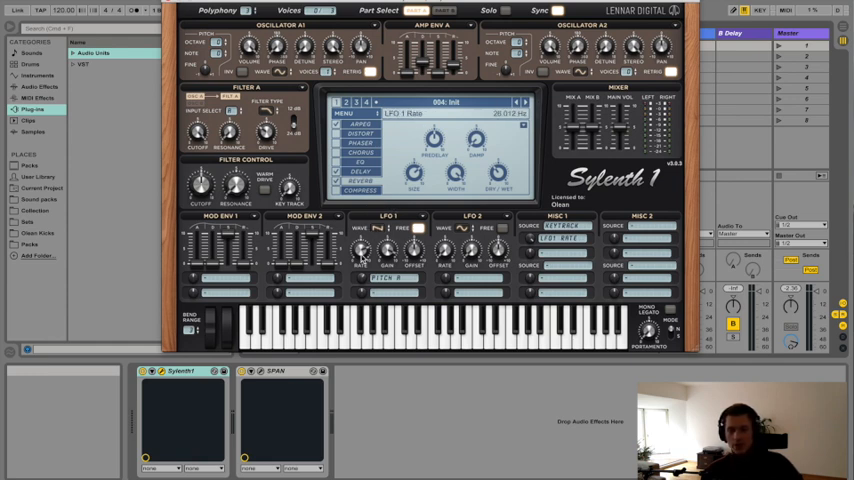
pyautogui.moveTo(362, 250); pyautogui.dragTo(362, 230)
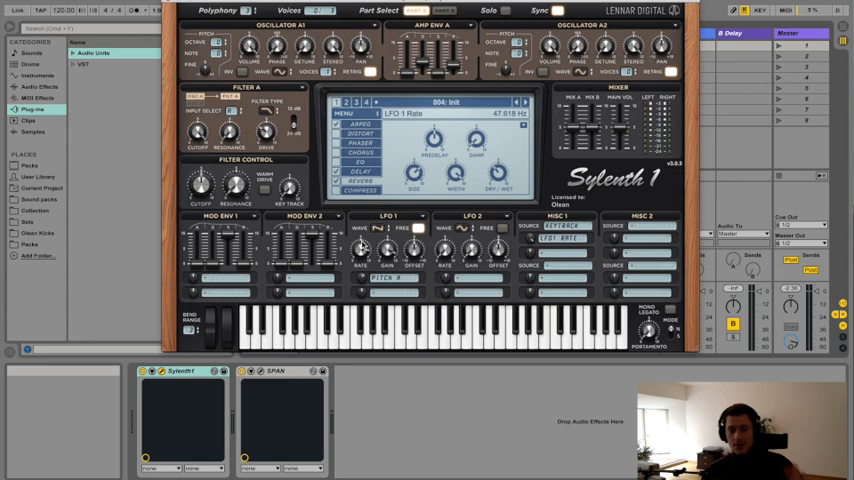